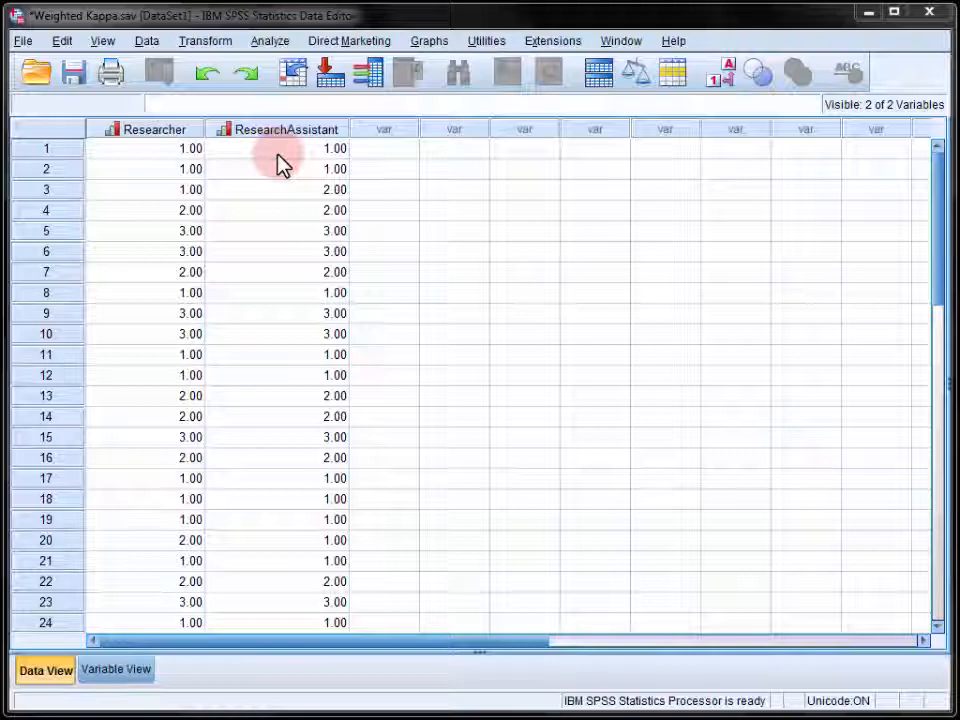
Display value labels so ratings read Mild, Moderate and Severe instead of codes
left_click(722, 72)
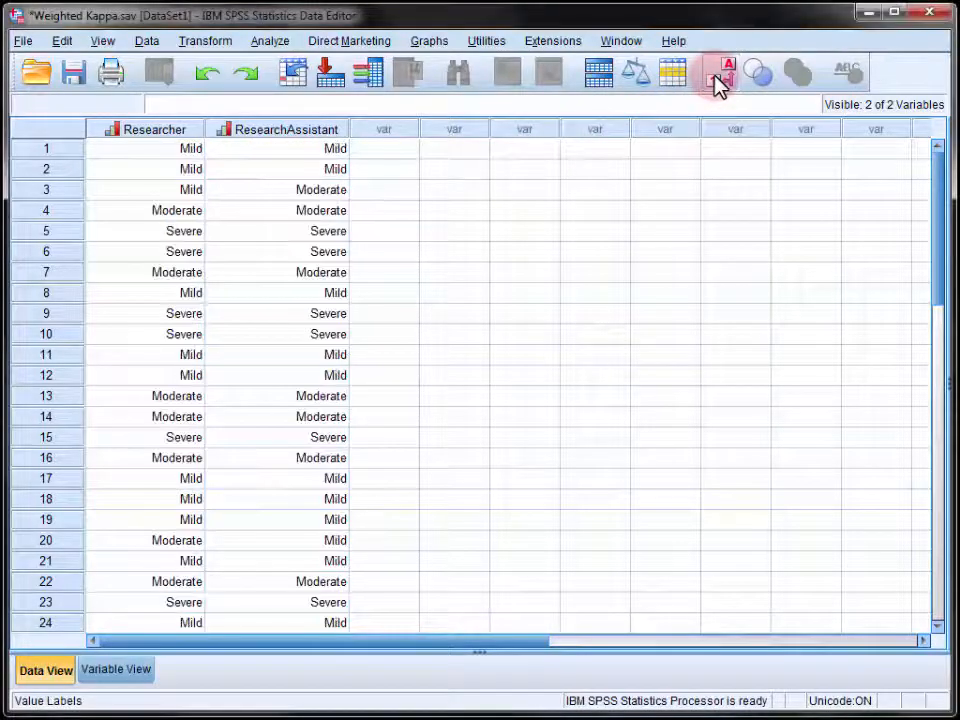
mouse_move(718, 78)
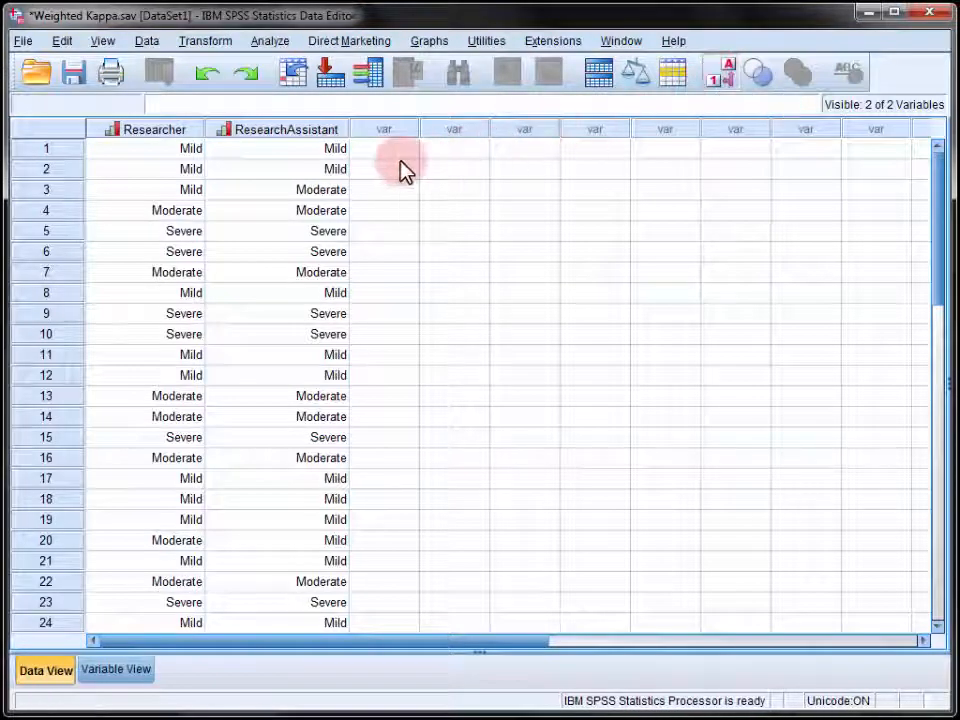
mouse_move(376, 180)
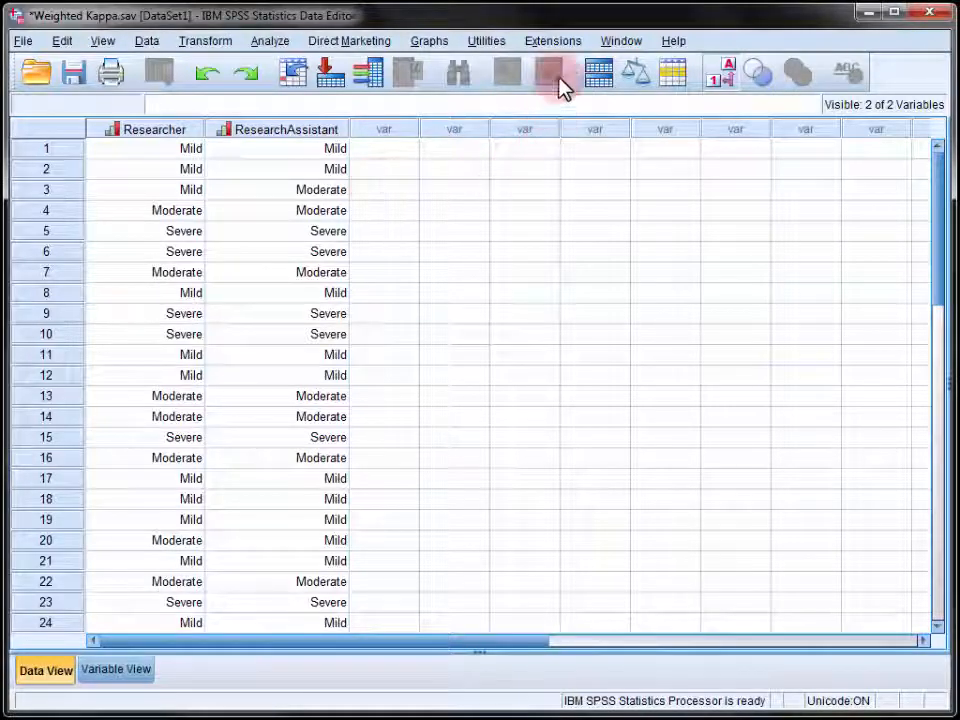
Search the Extension Hub for 'kappa' and mark STATS_WEIGHTED_KAPPA to get it
left_click(552, 40)
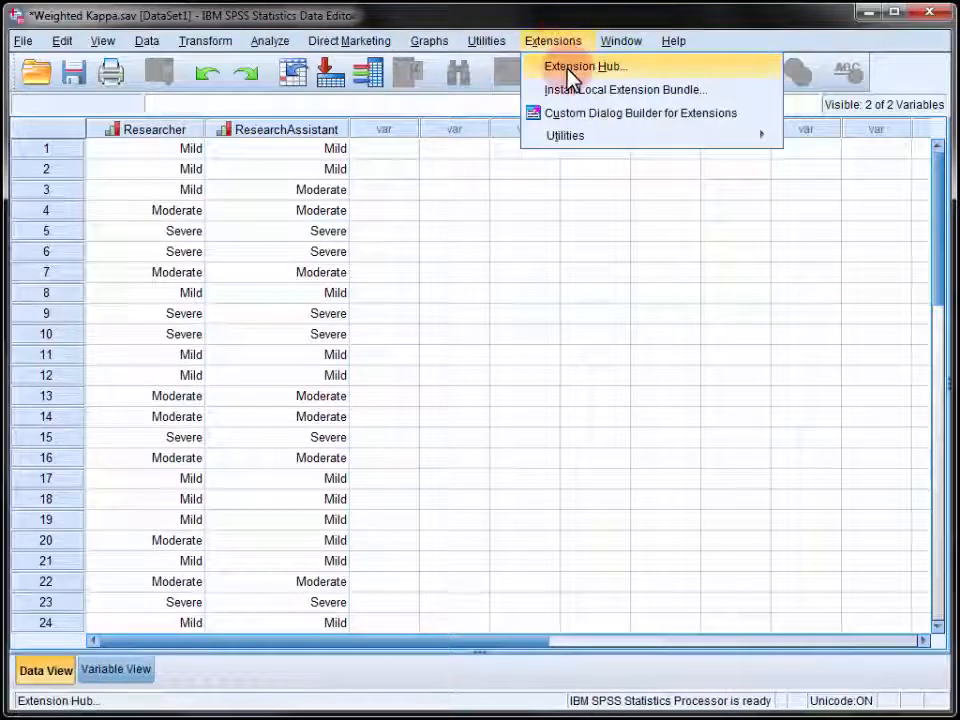
left_click(584, 66)
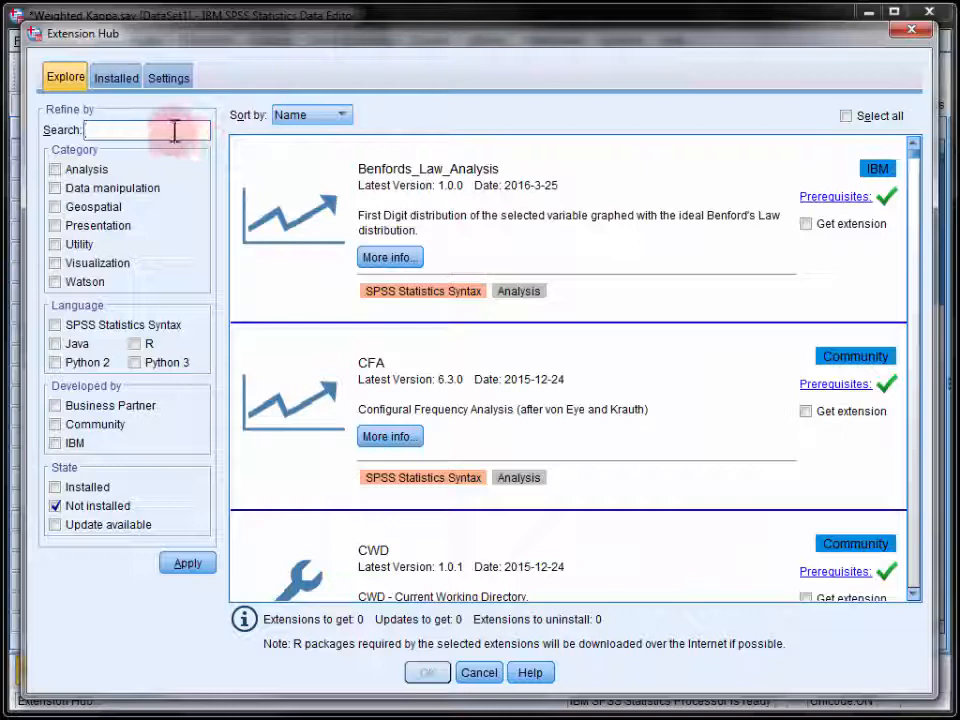
type("kappa")
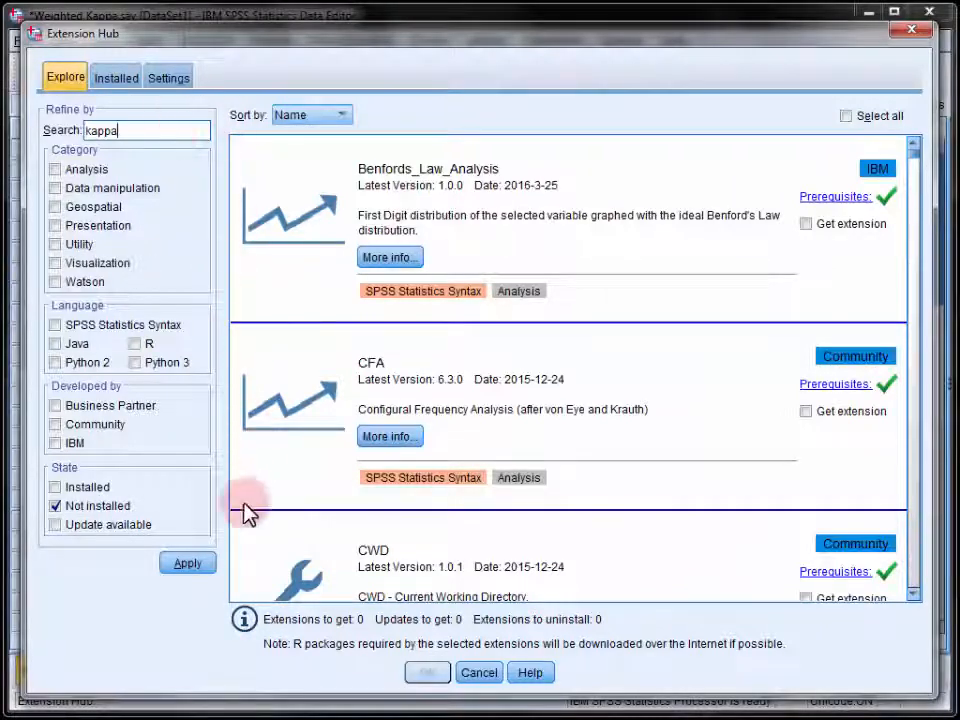
left_click(188, 564)
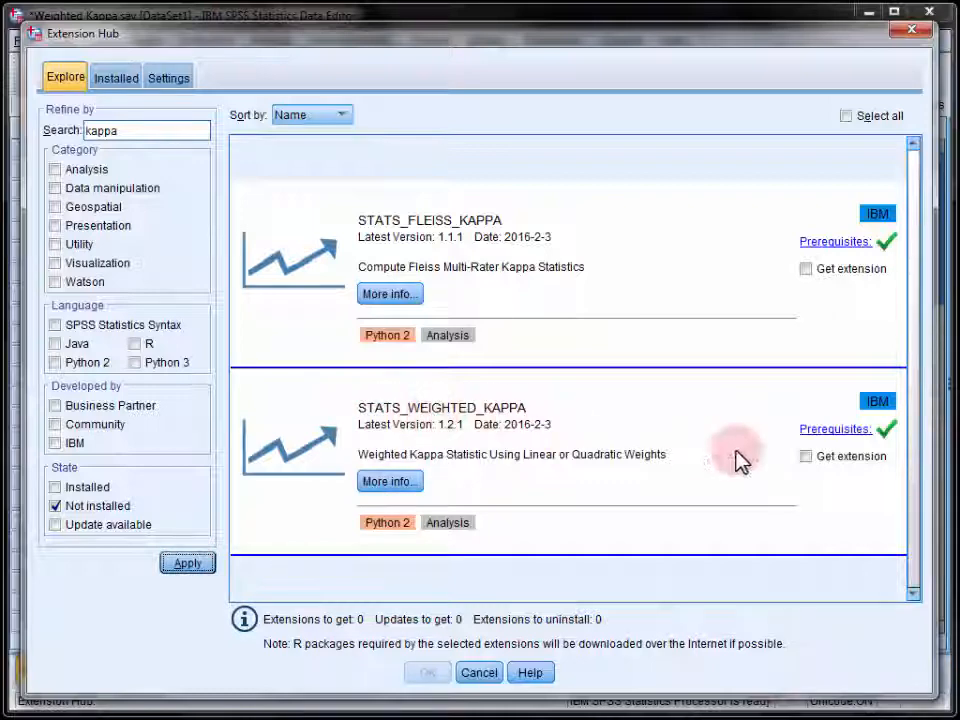
left_click(806, 456)
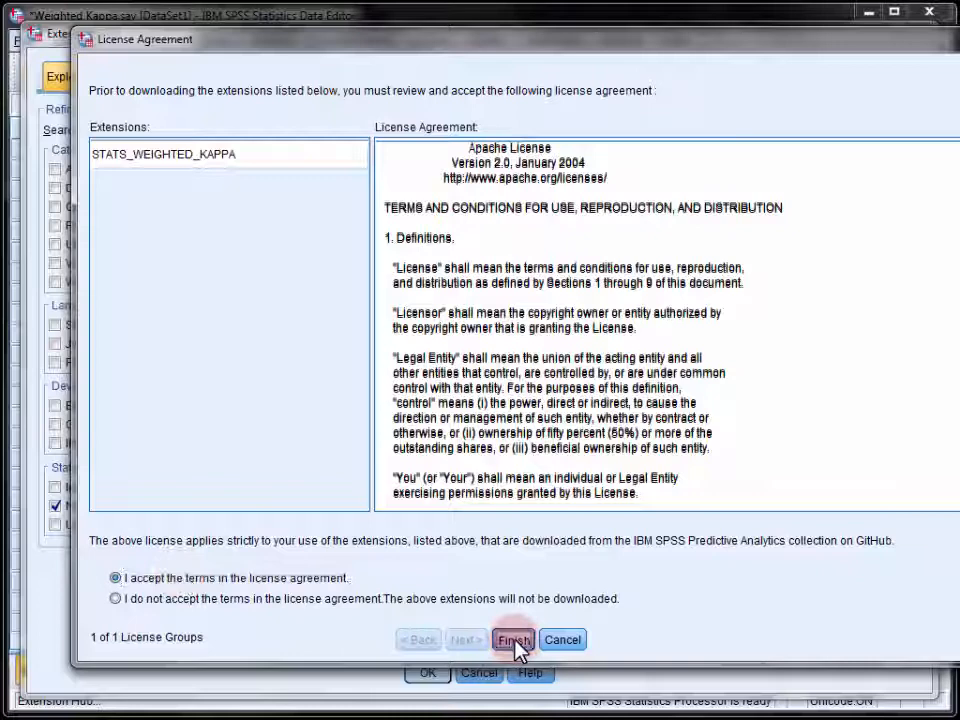
Accept the license terms and finish installing the weighted kappa extension
left_click(512, 640)
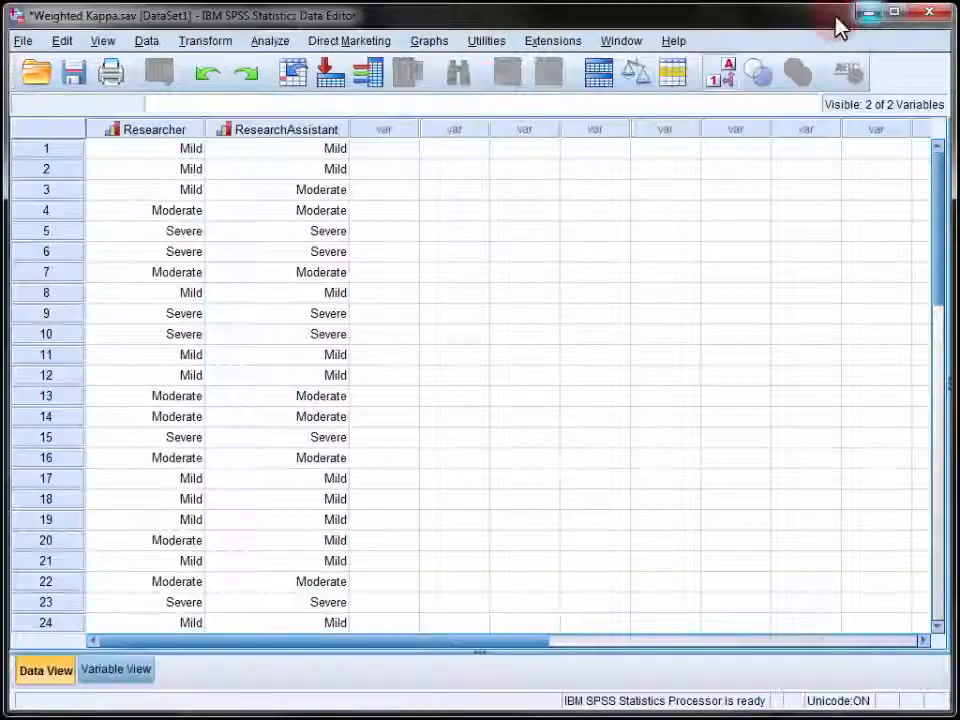
Start a Weighted Kappa analysis from Analyze > Scale
left_click(268, 40)
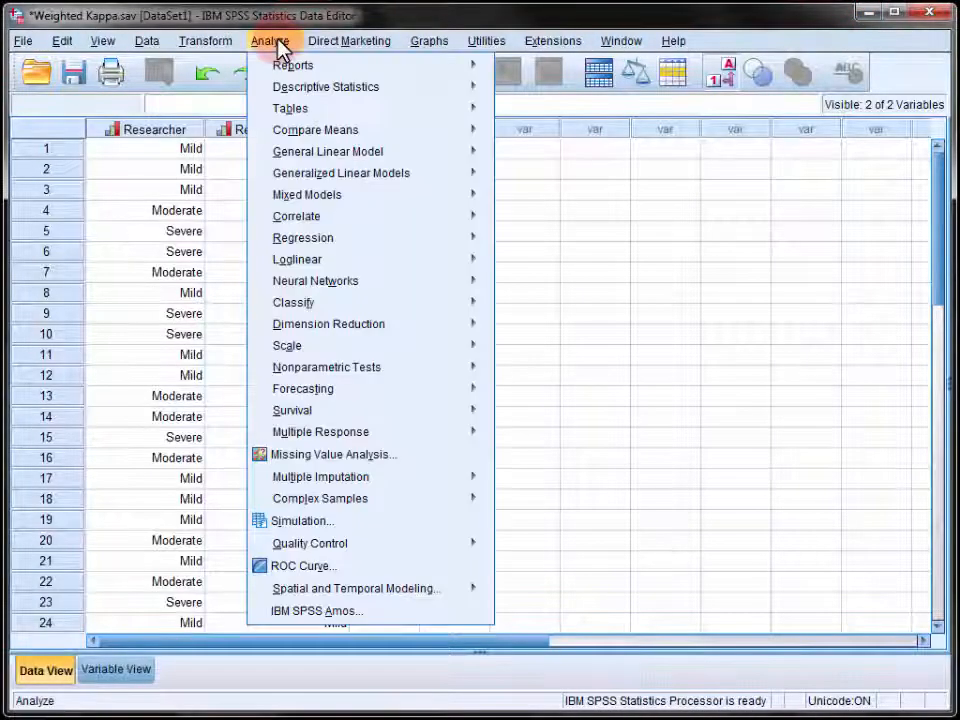
mouse_move(288, 344)
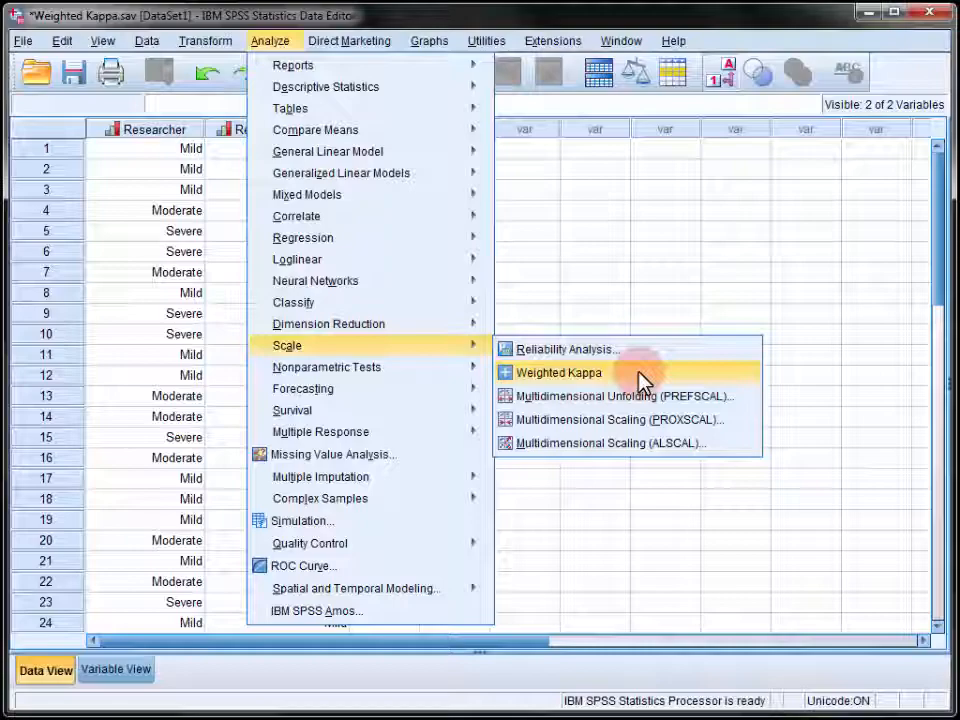
left_click(558, 372)
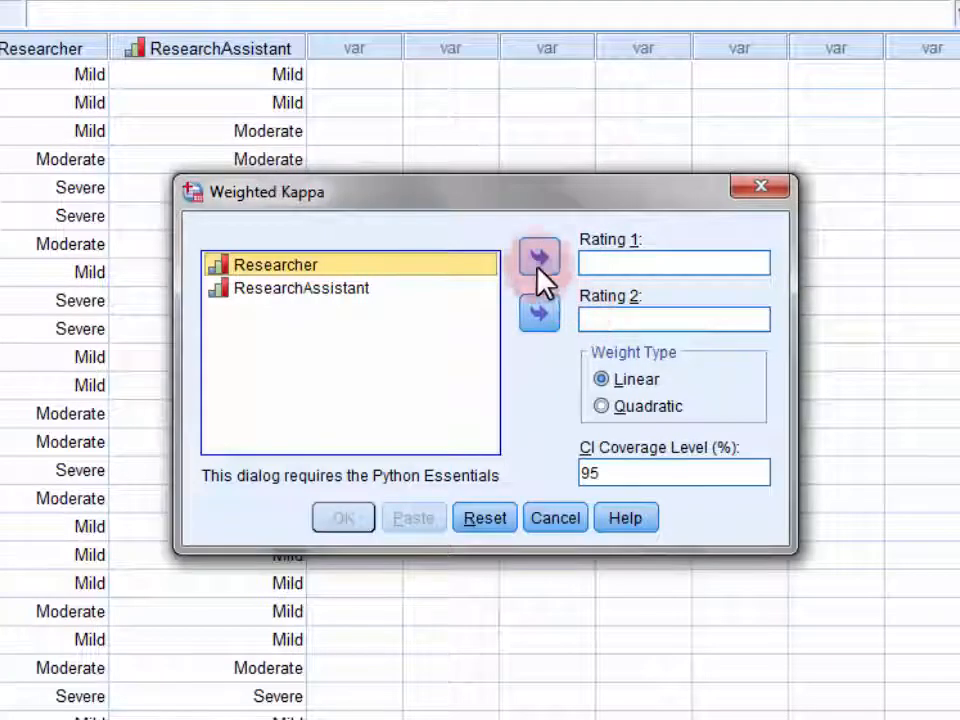
Run weighted kappa with Researcher as Rating 1, ResearchAssistant as Rating 2, Linear weights
left_click(540, 256)
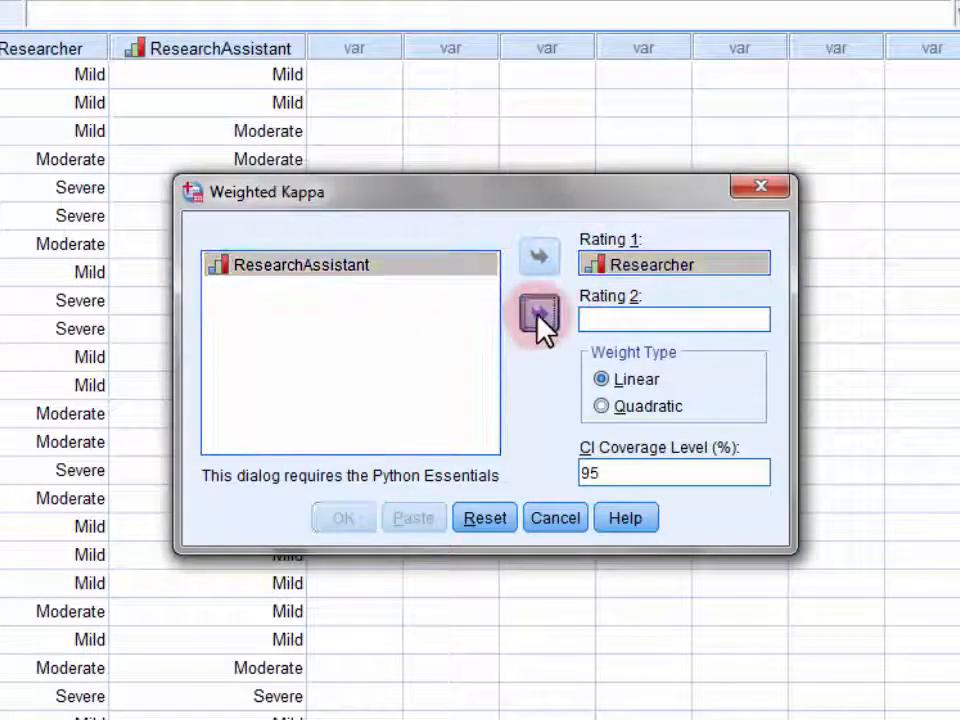
left_click(540, 312)
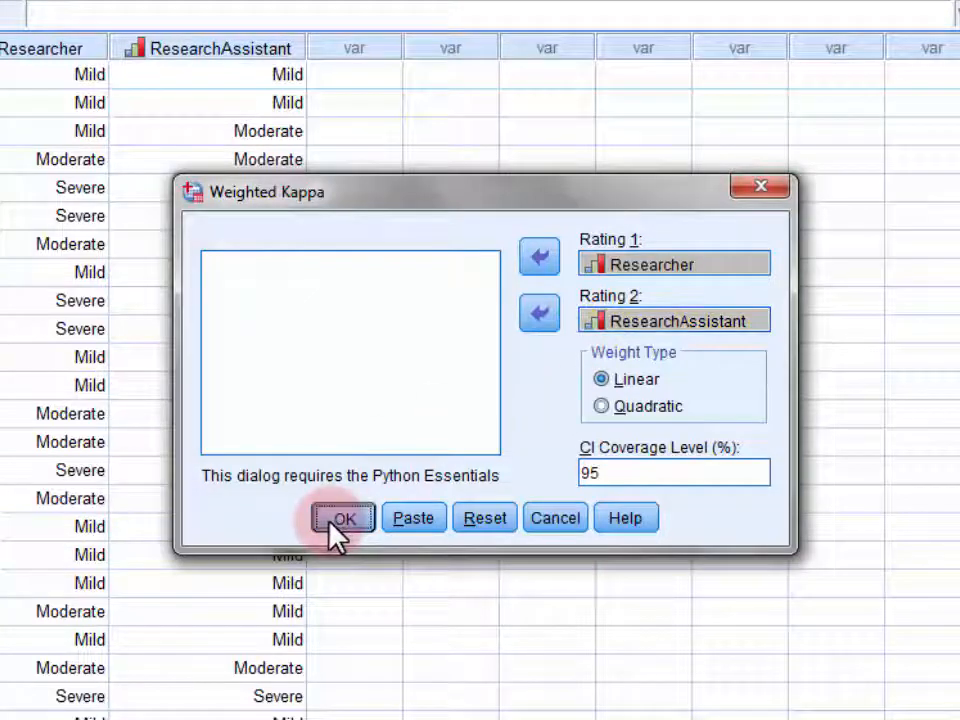
left_click(344, 516)
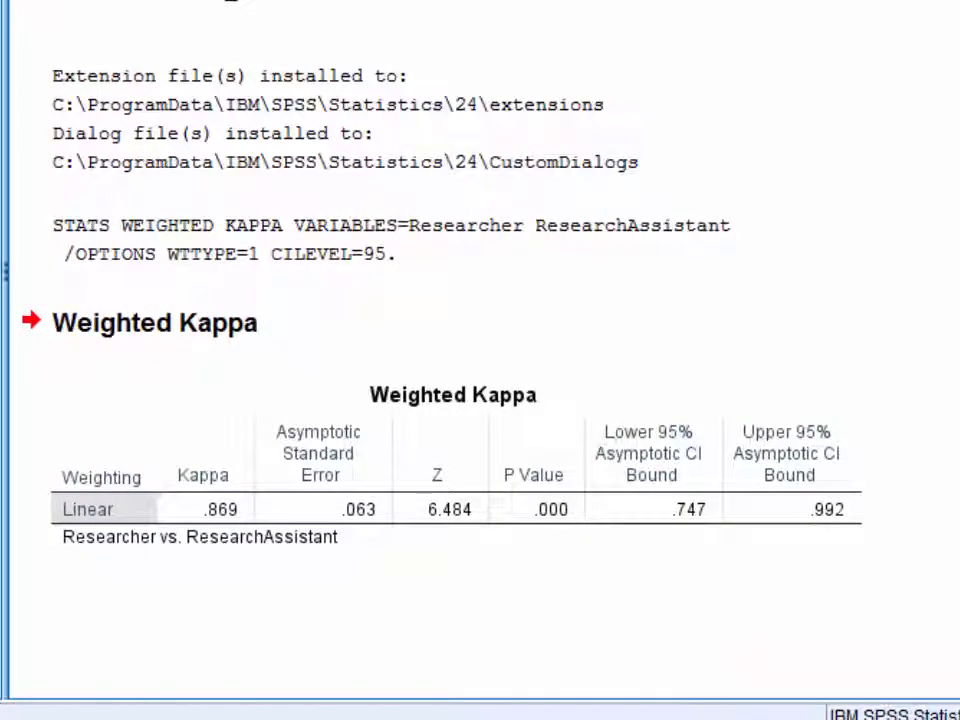
Select the Kappa value .869 in the Weighted Kappa output table
left_click(204, 476)
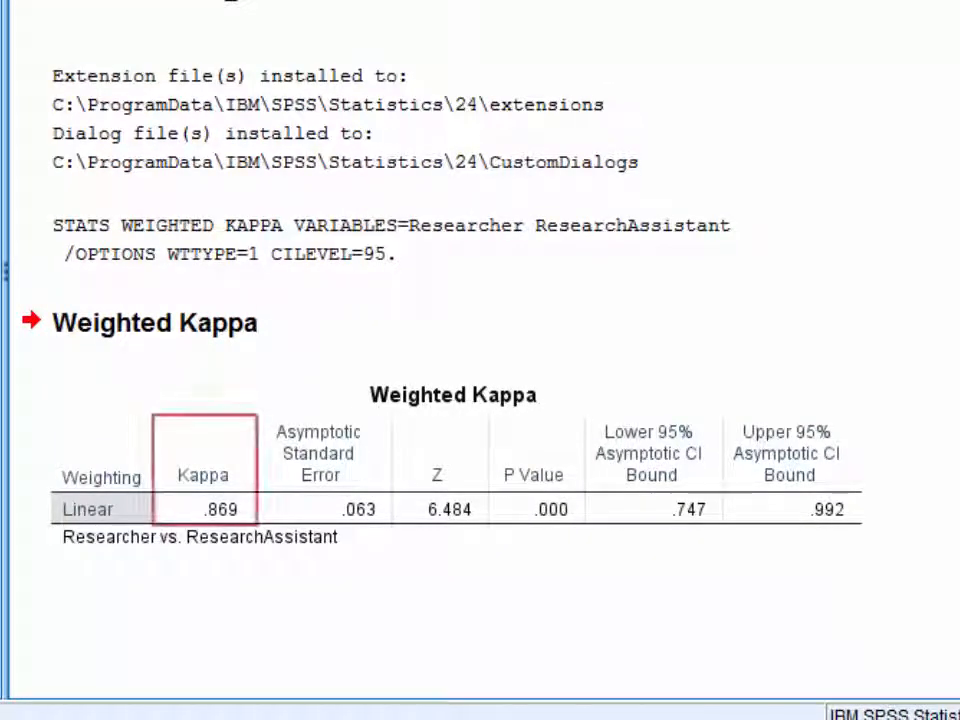